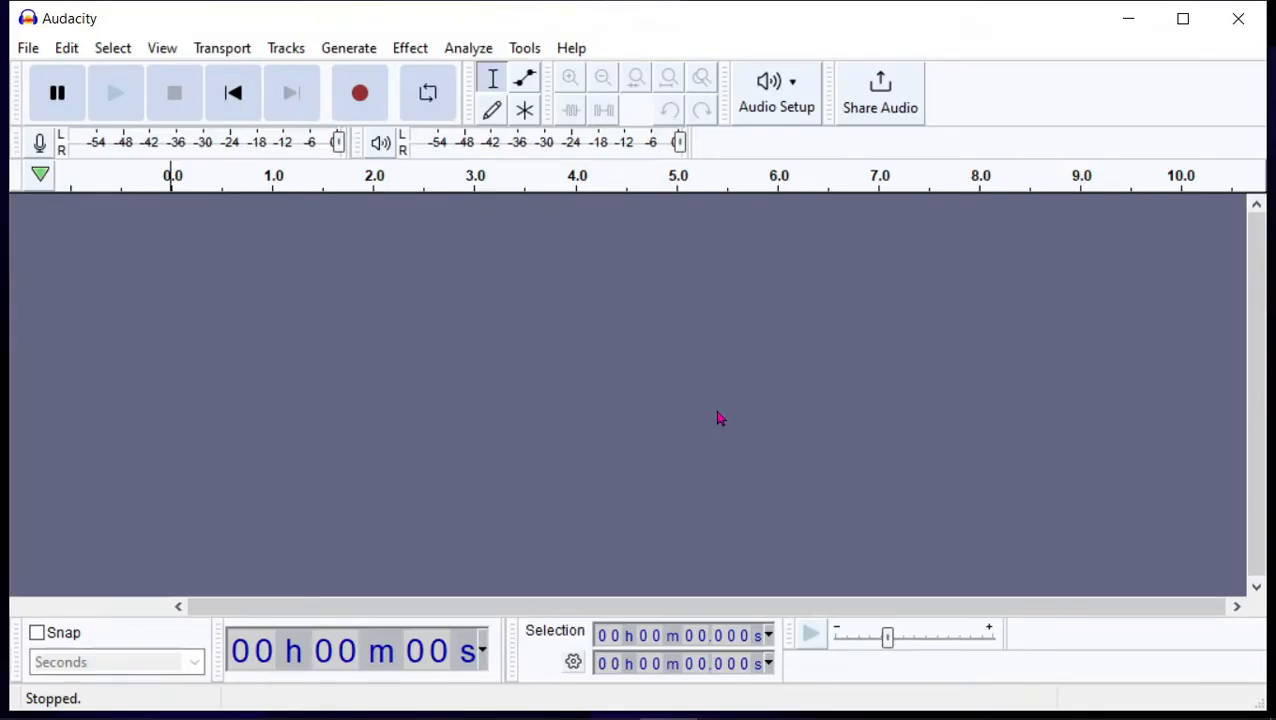
mouse_move(515, 296)
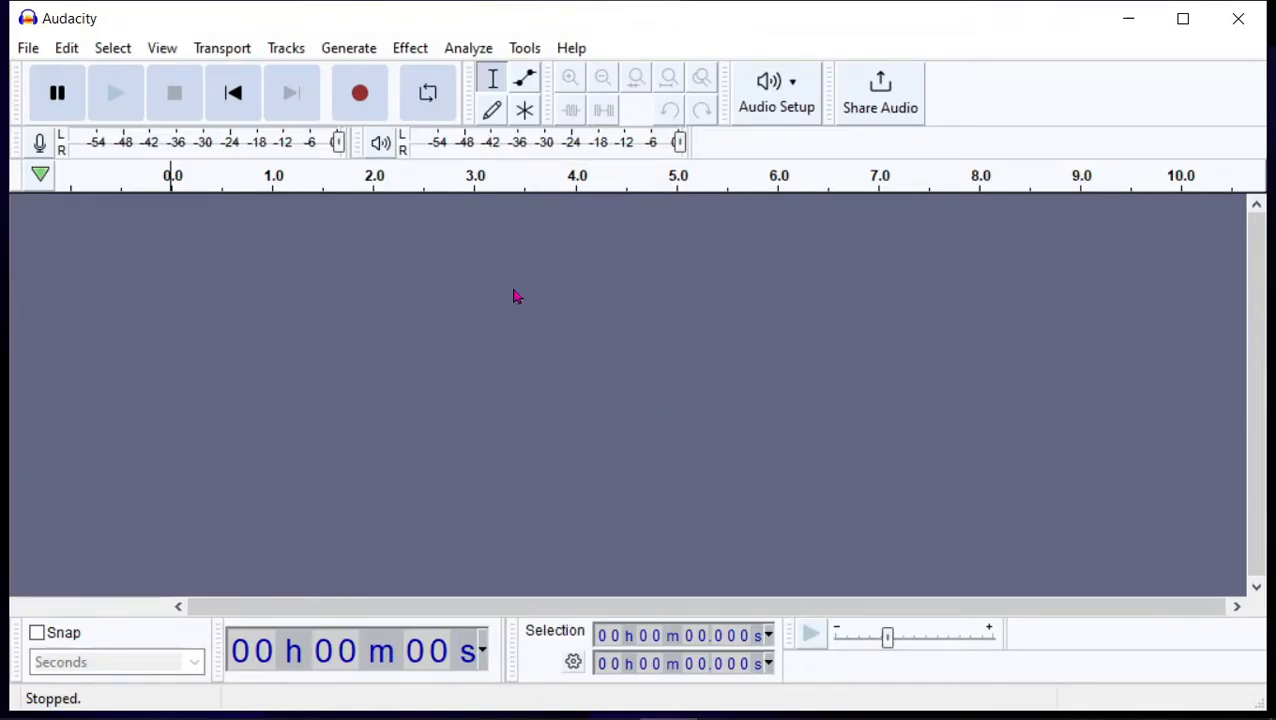
Step: Attempt a recording, dismiss the 'Error opening recording device' message, and quit Audacity
left_click(359, 92)
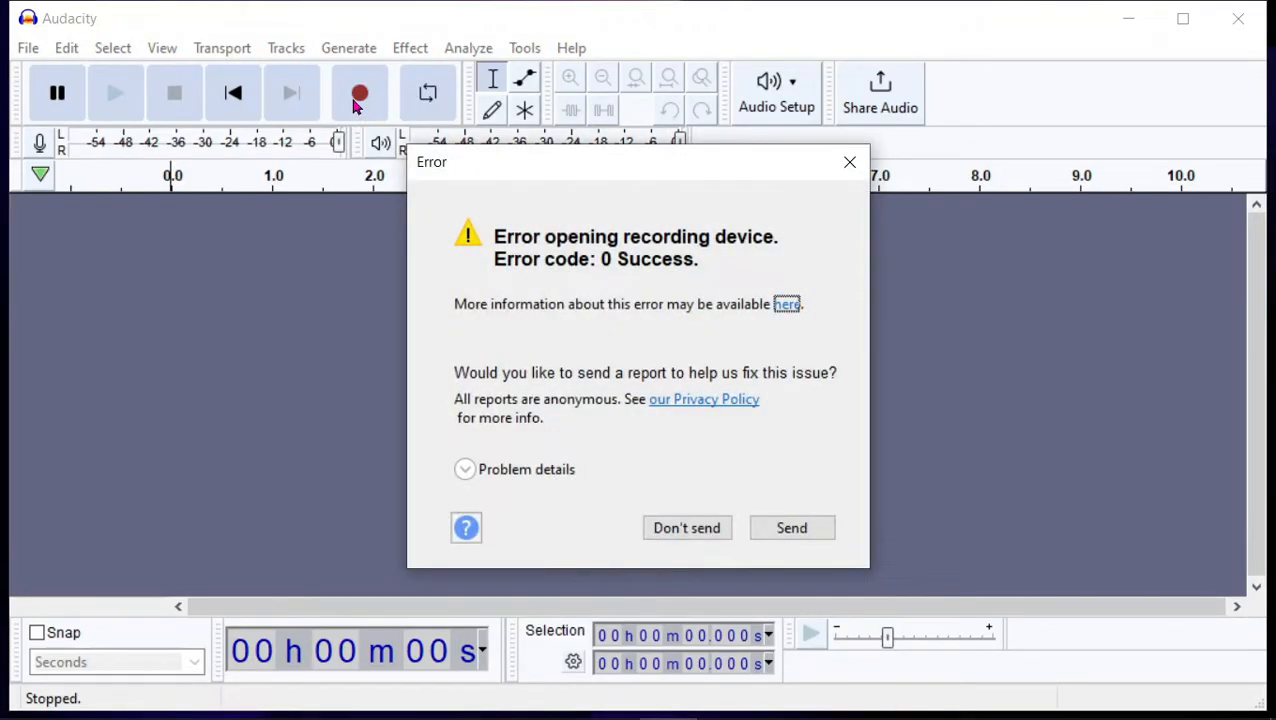
mouse_move(578, 237)
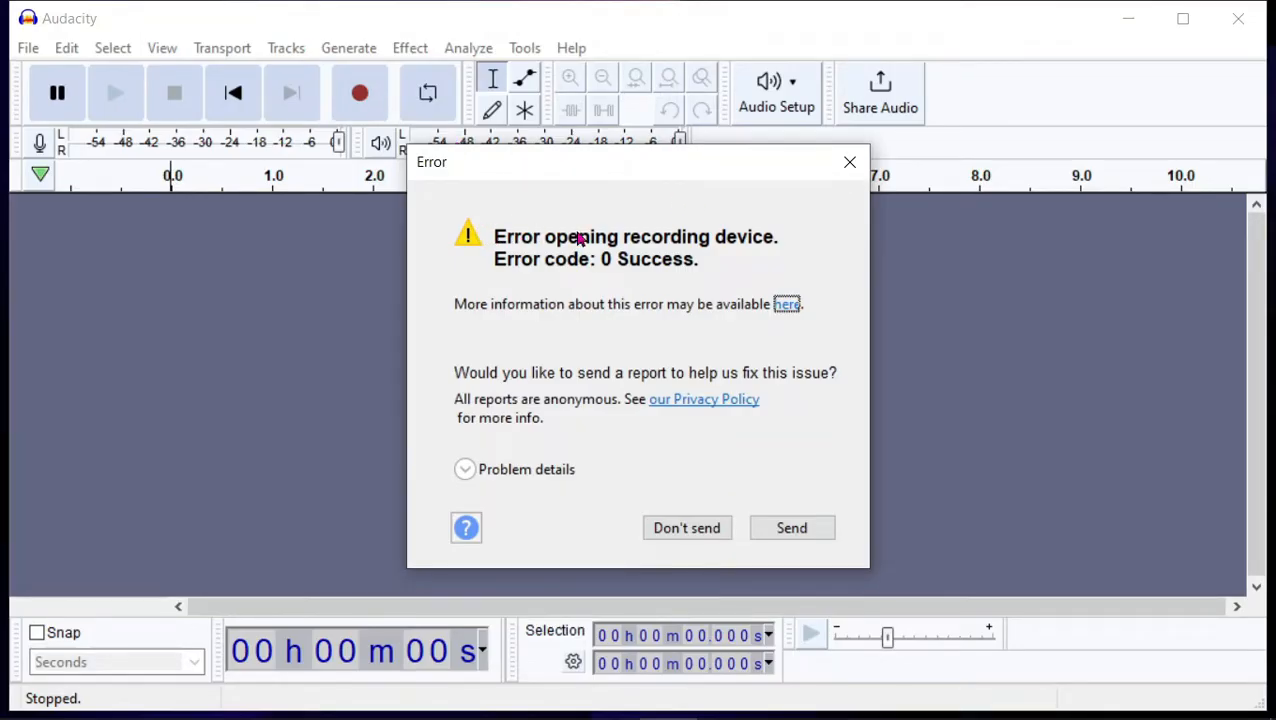
mouse_move(850, 162)
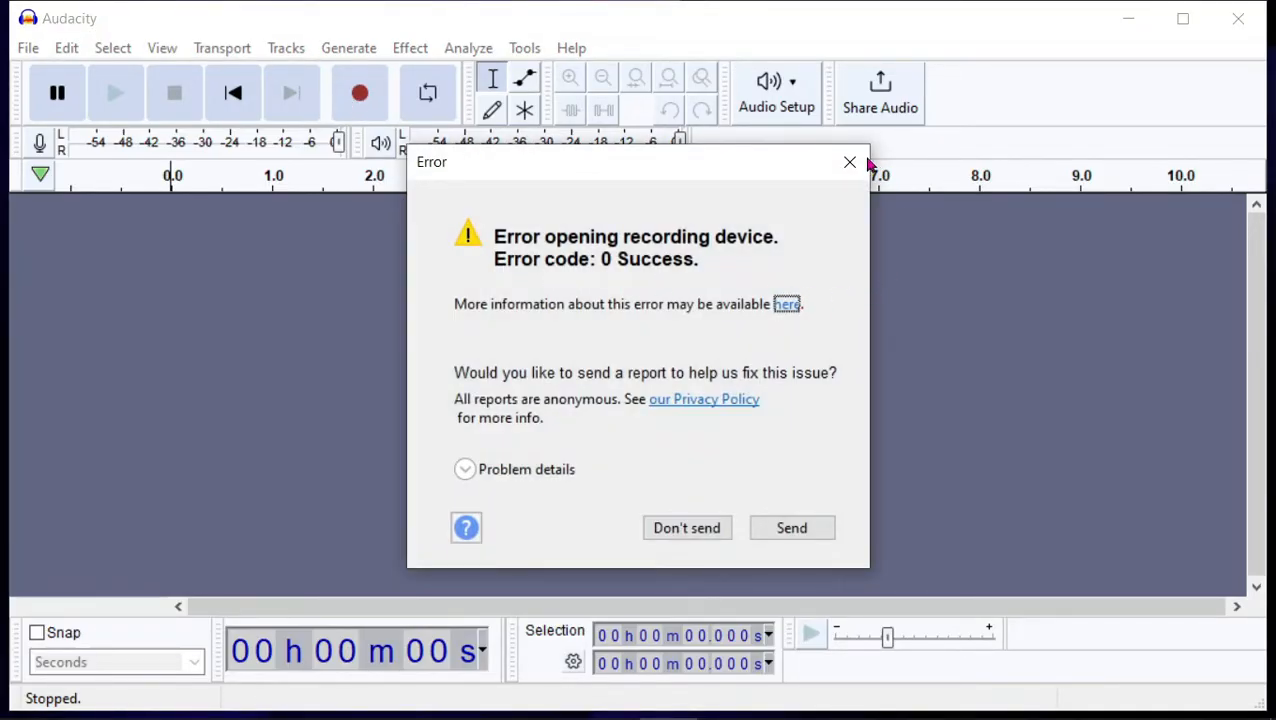
left_click(850, 162)
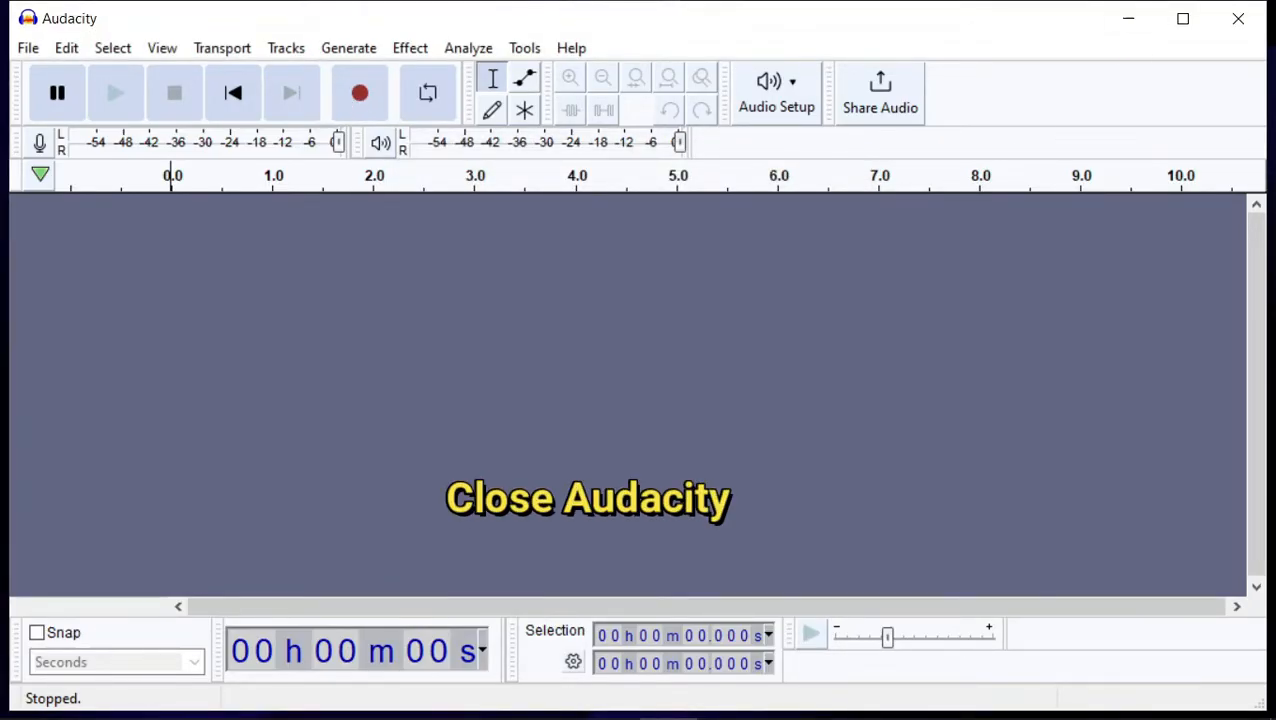
mouse_move(1239, 18)
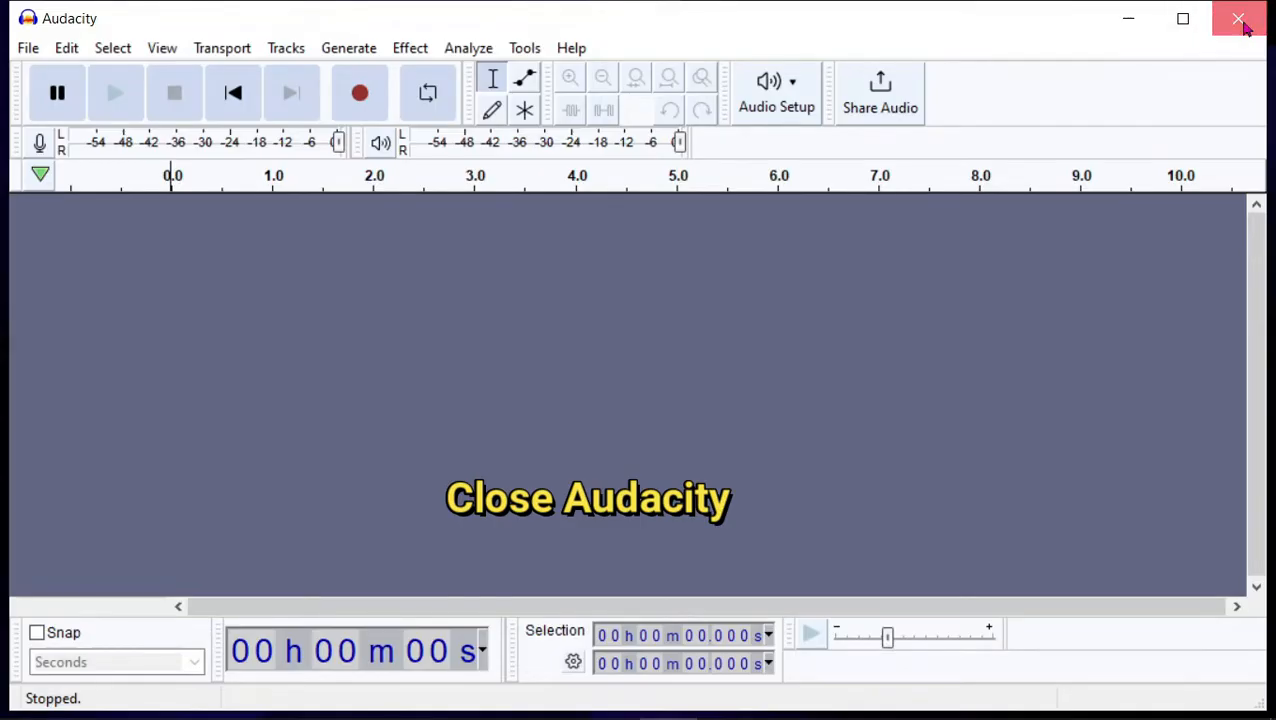
left_click(1239, 18)
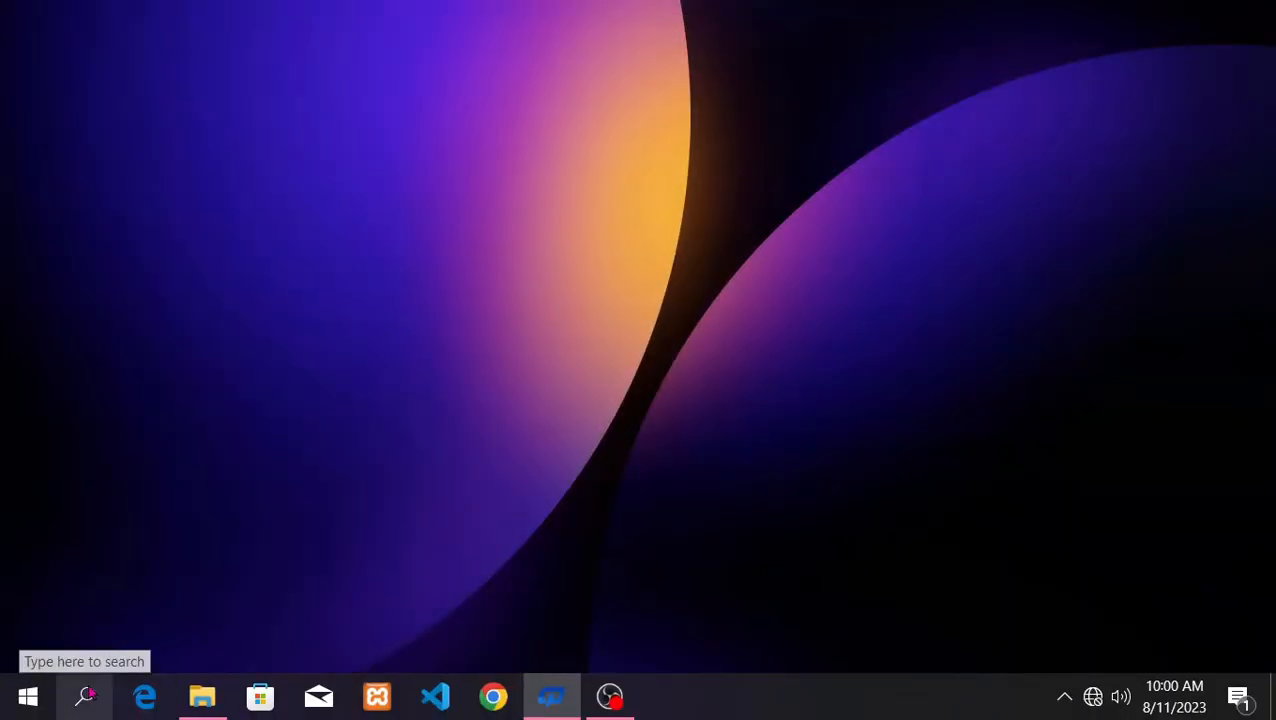
Step: Search Windows for 'sound settings' and open the Sound settings page
left_click(85, 696)
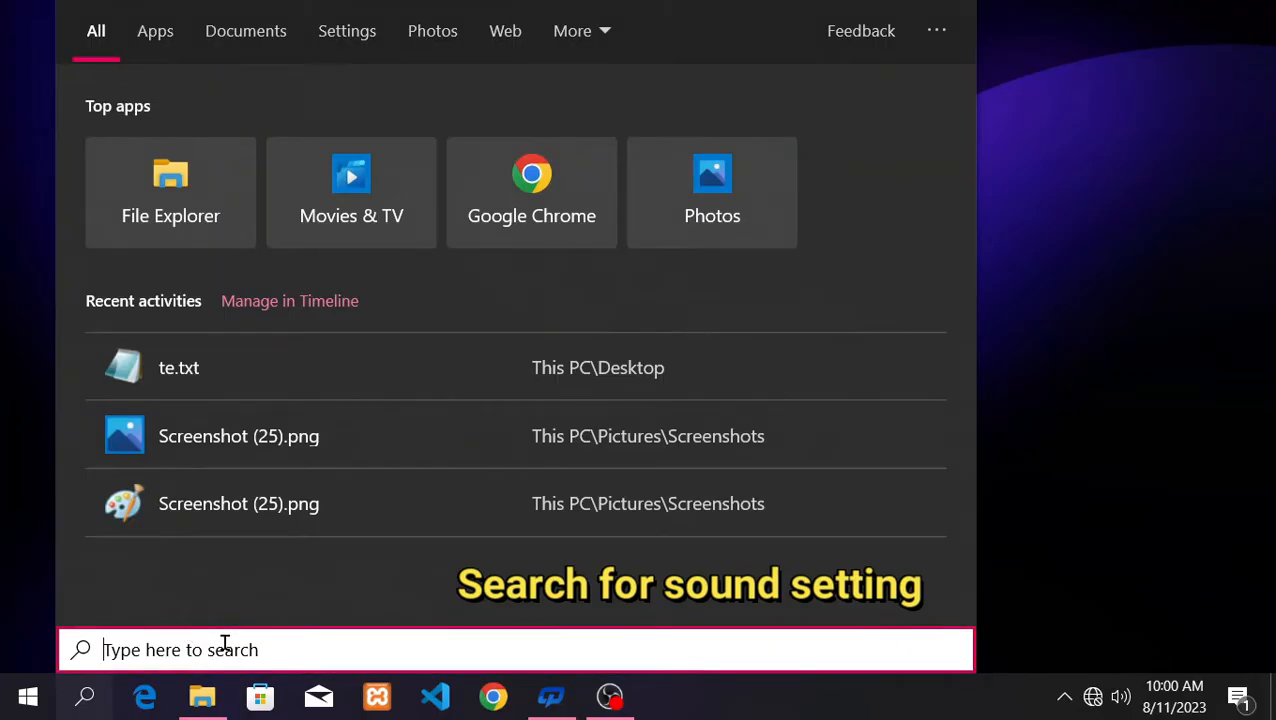
type("su")
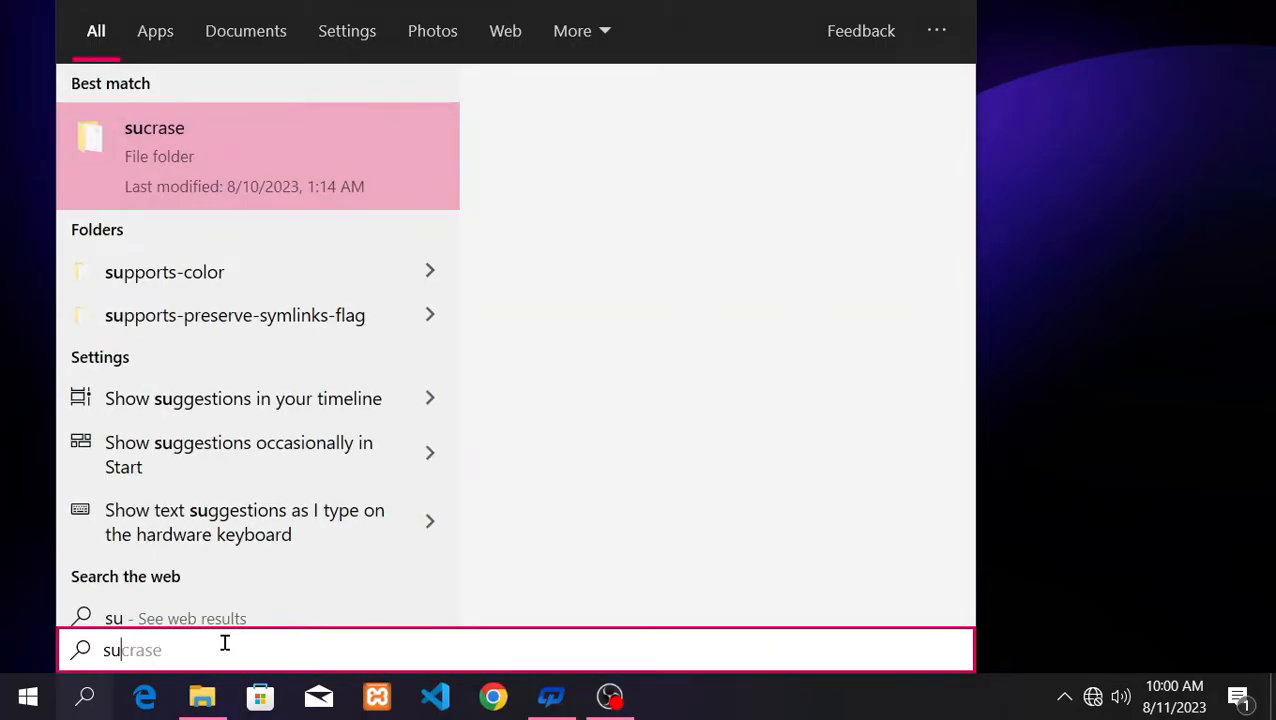
type("sound settings")
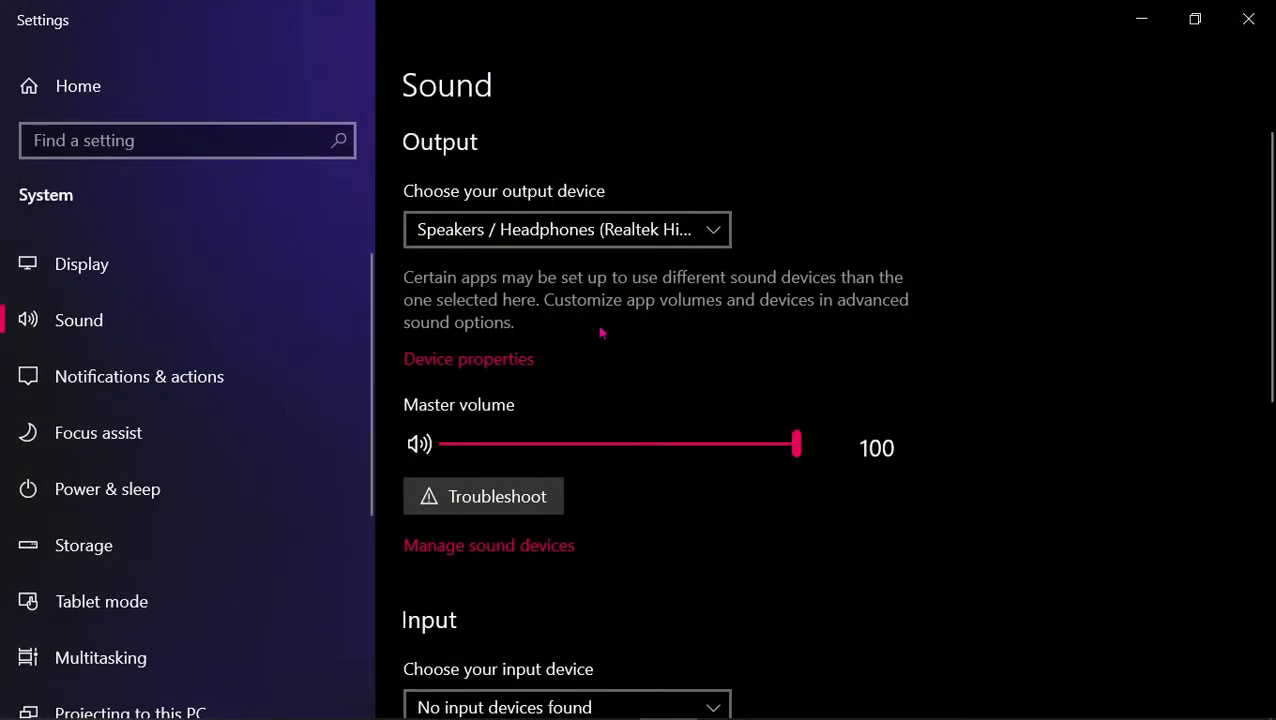
Step: Scroll down the Sound page to the 'Manage sound devices' link and follow it
scroll("down", 3)
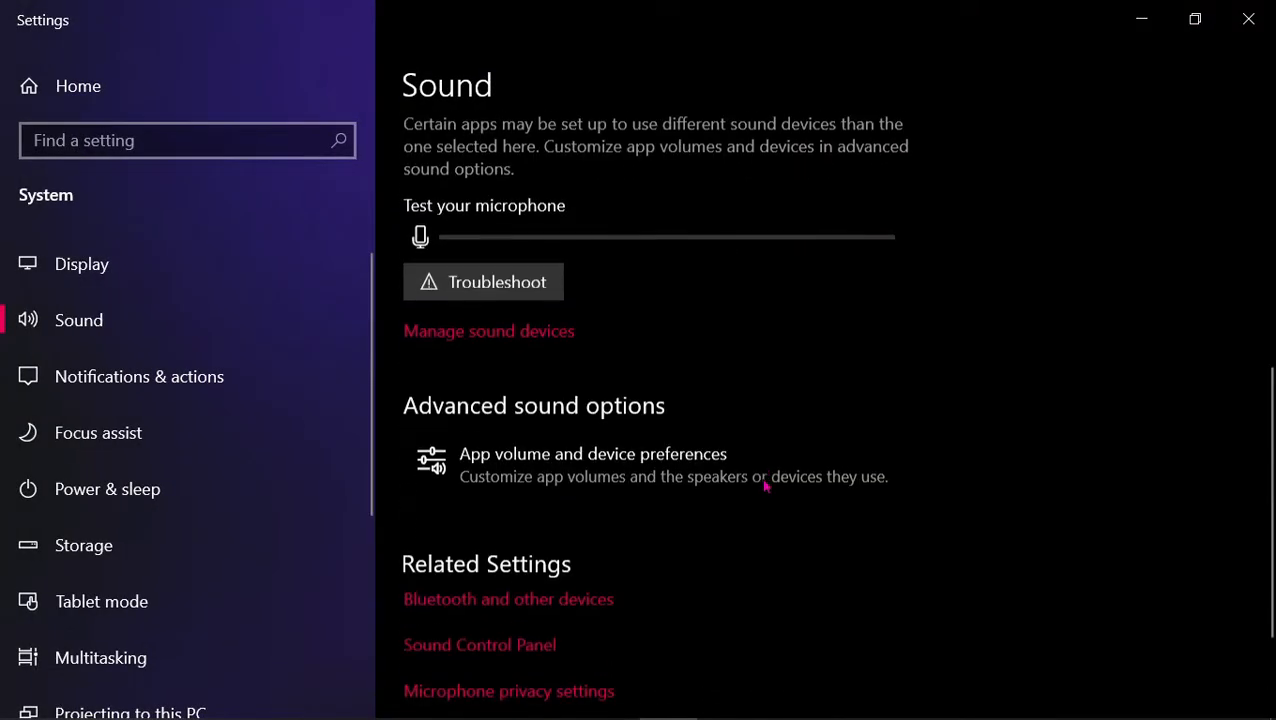
scroll("down", 3)
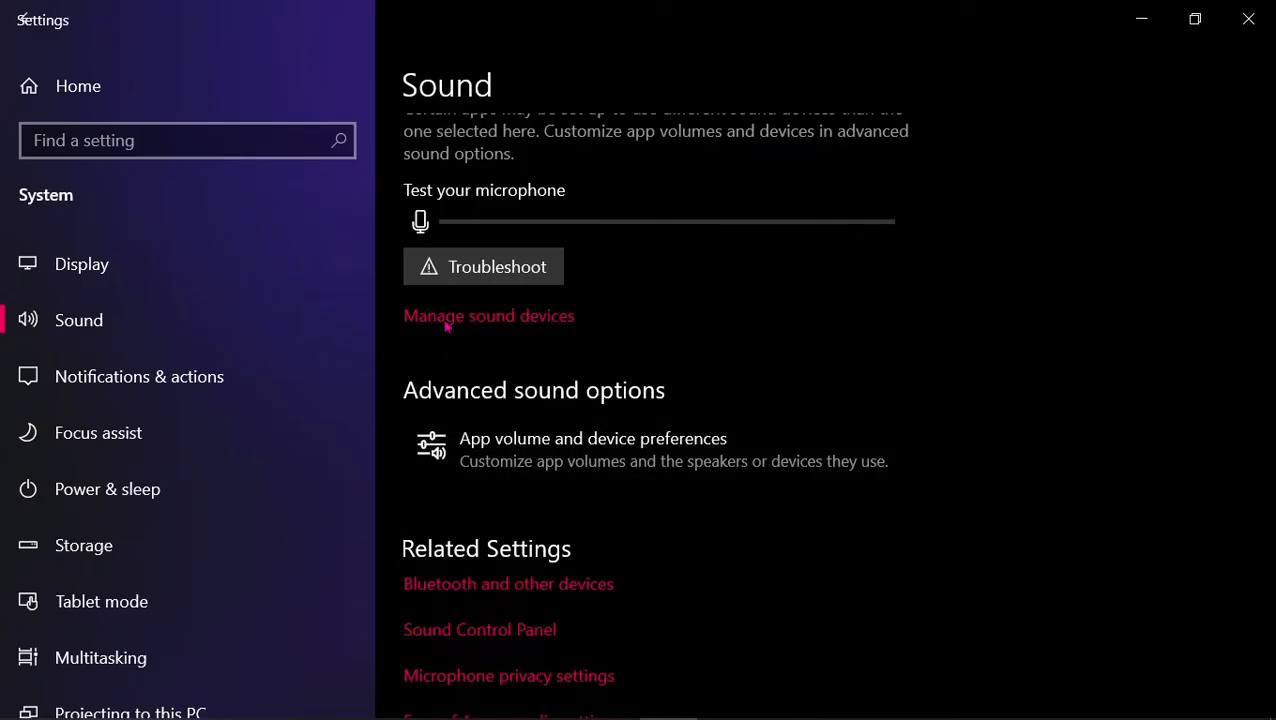
left_click(489, 315)
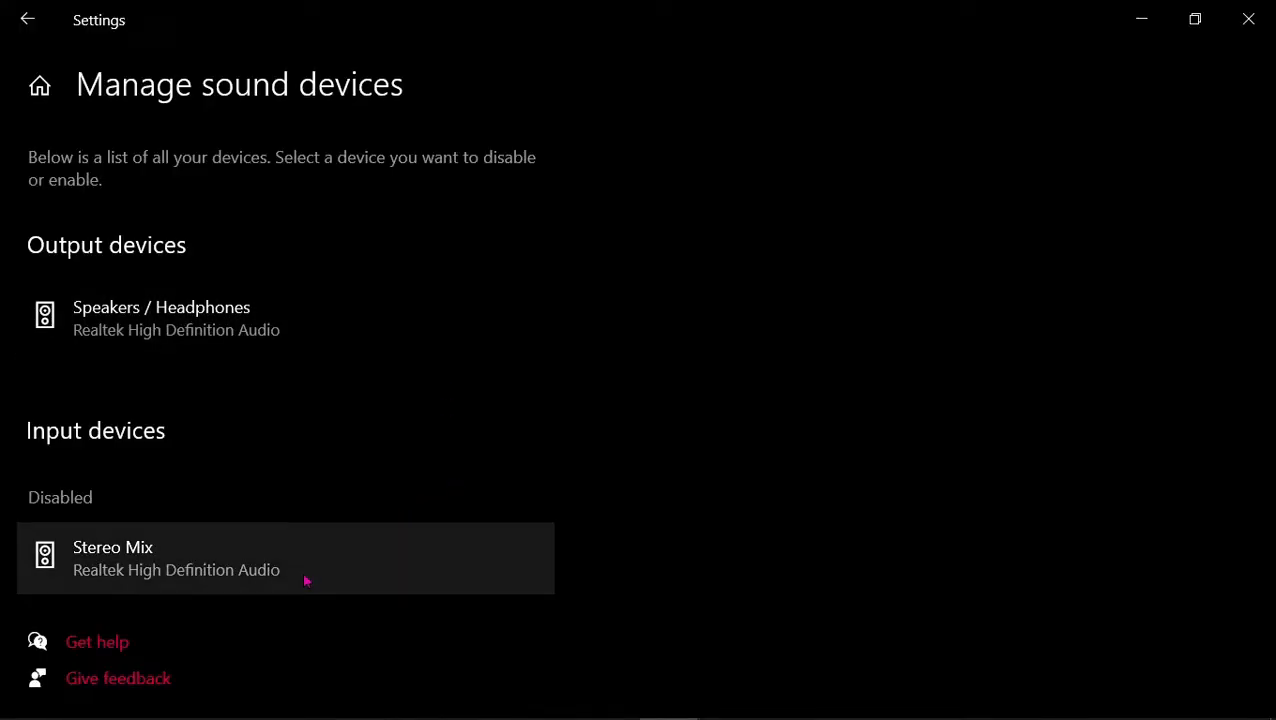
Step: Enable the disabled Stereo Mix input device and close Windows Settings
left_click(285, 557)
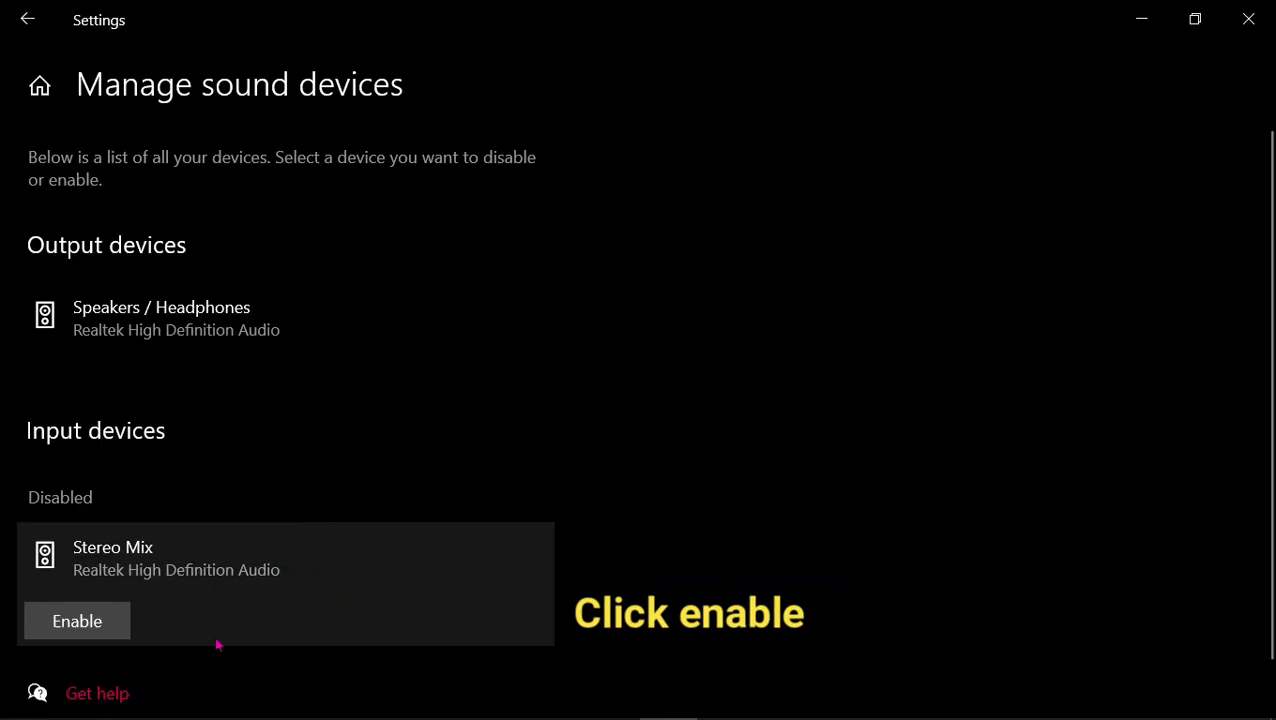
left_click(77, 621)
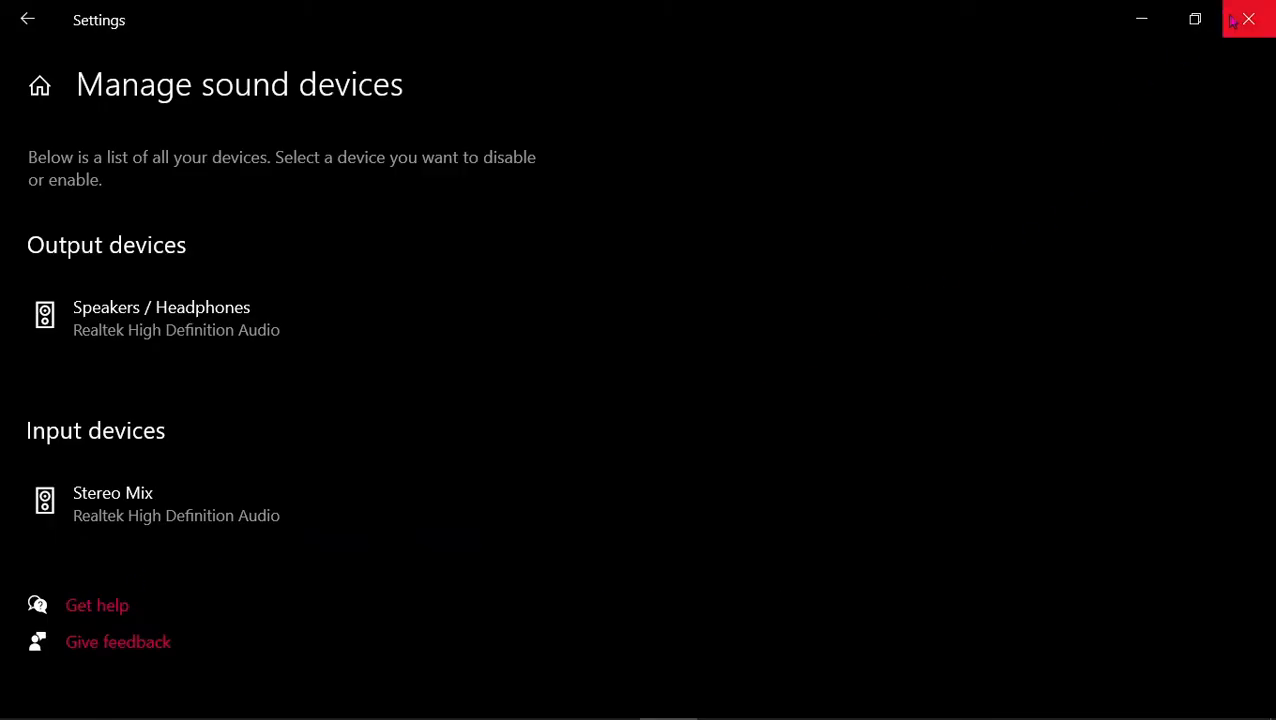
left_click(1248, 18)
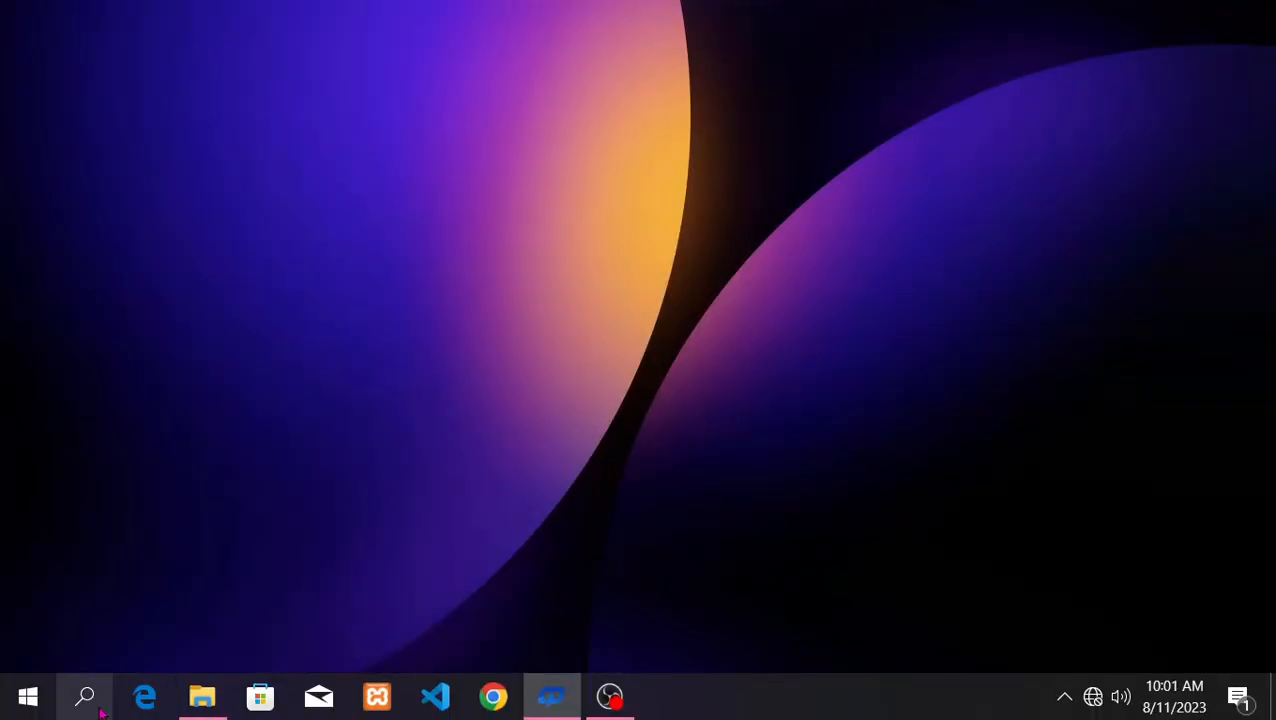
Step: Reopen Audacity and dismiss the 'Welcome to Audacity!' dialog
left_click(85, 696)
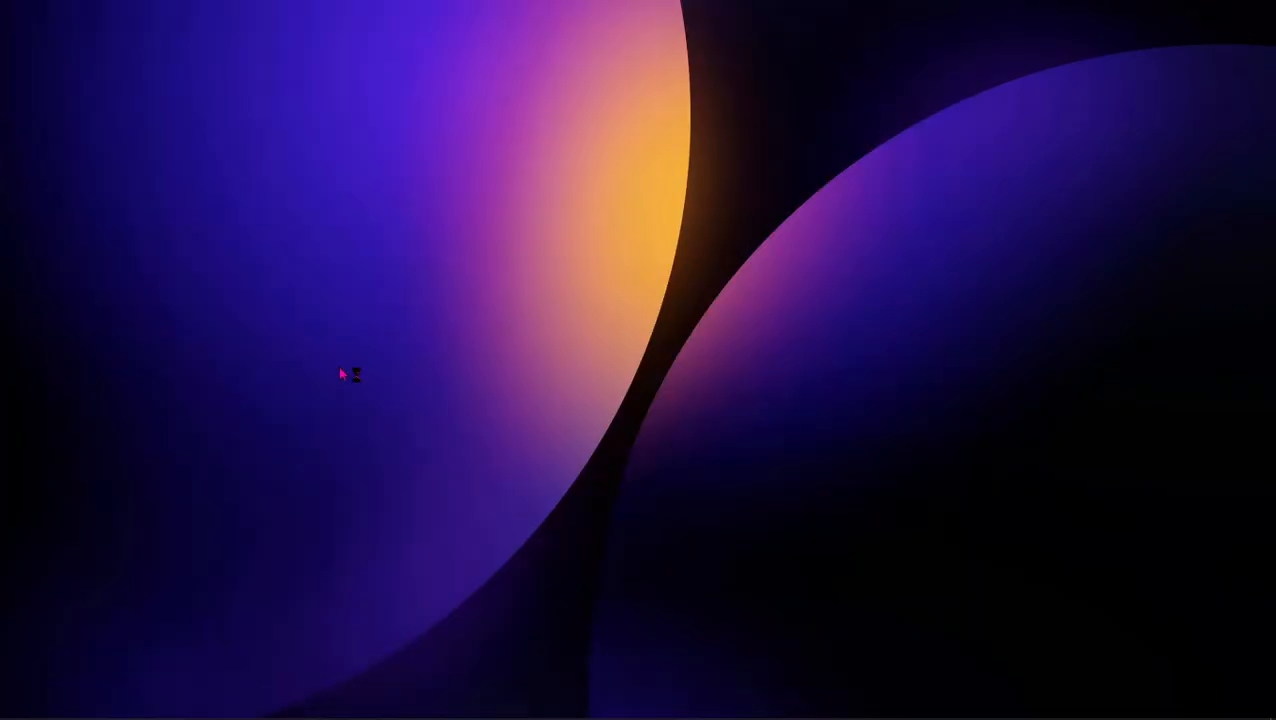
mouse_move(588, 290)
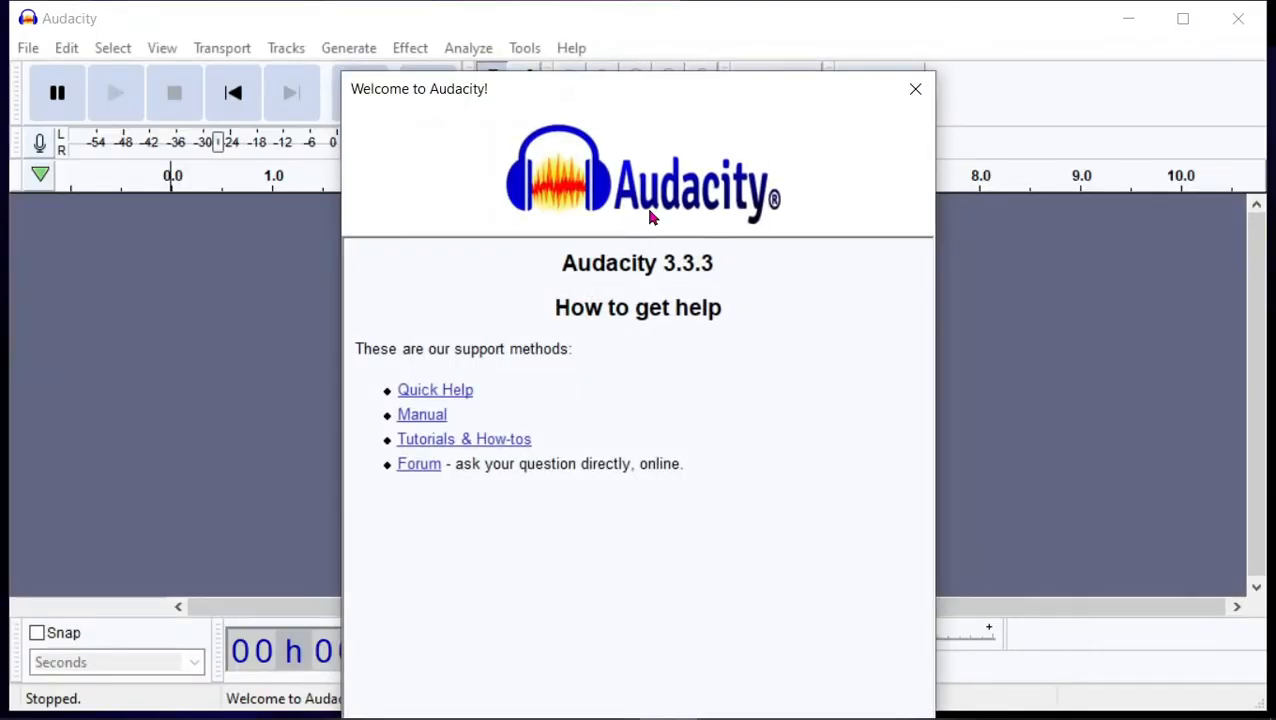
left_click(914, 89)
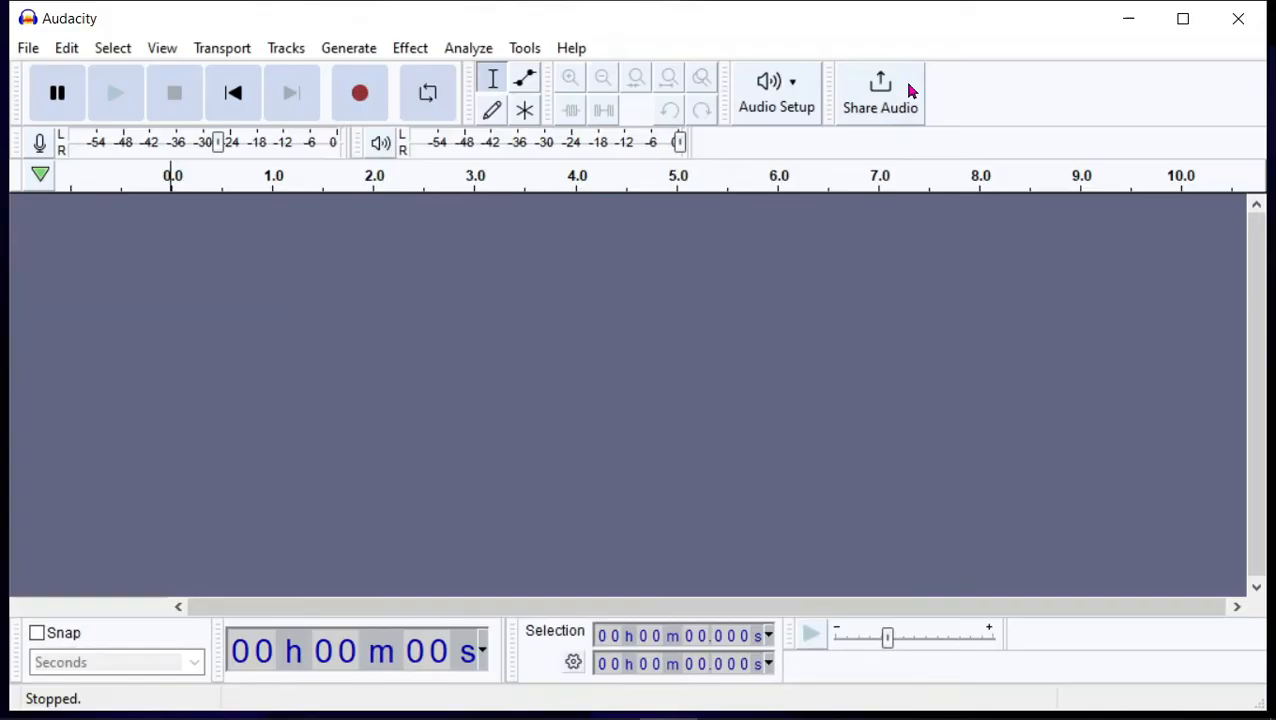
Step: Record about nine seconds into a new stereo track and play it back
left_click(360, 92)
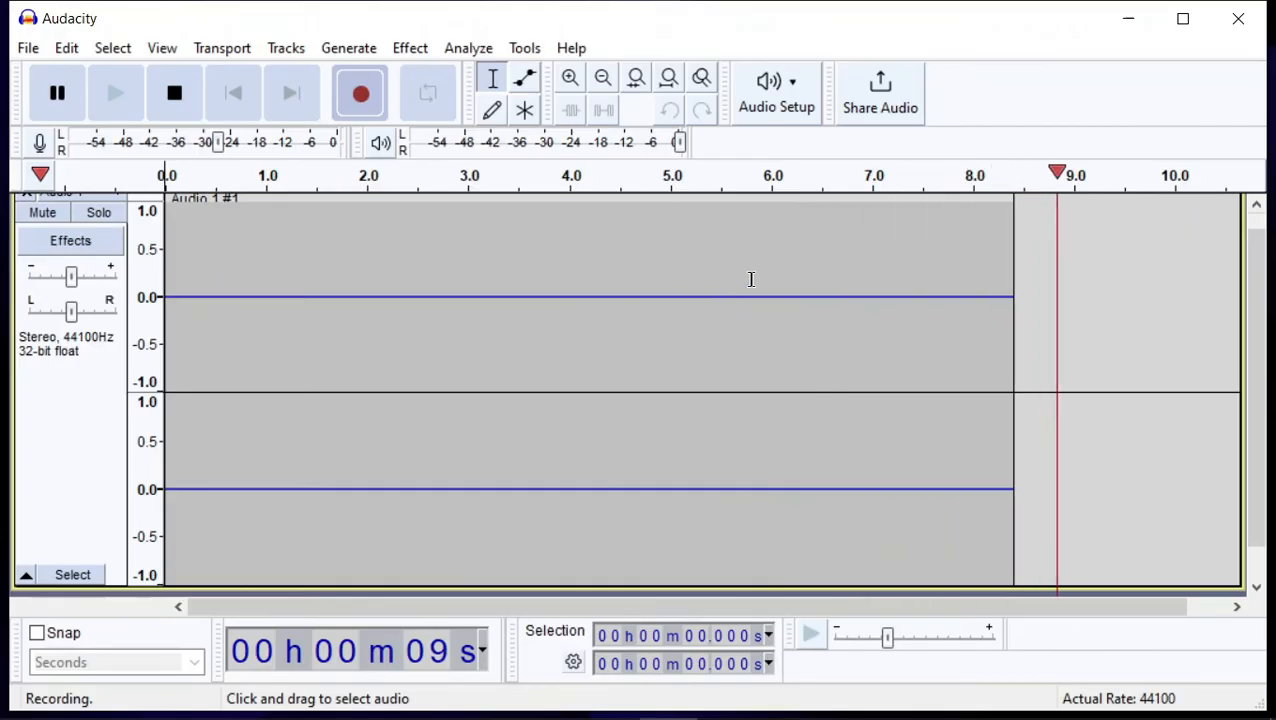
left_click(115, 92)
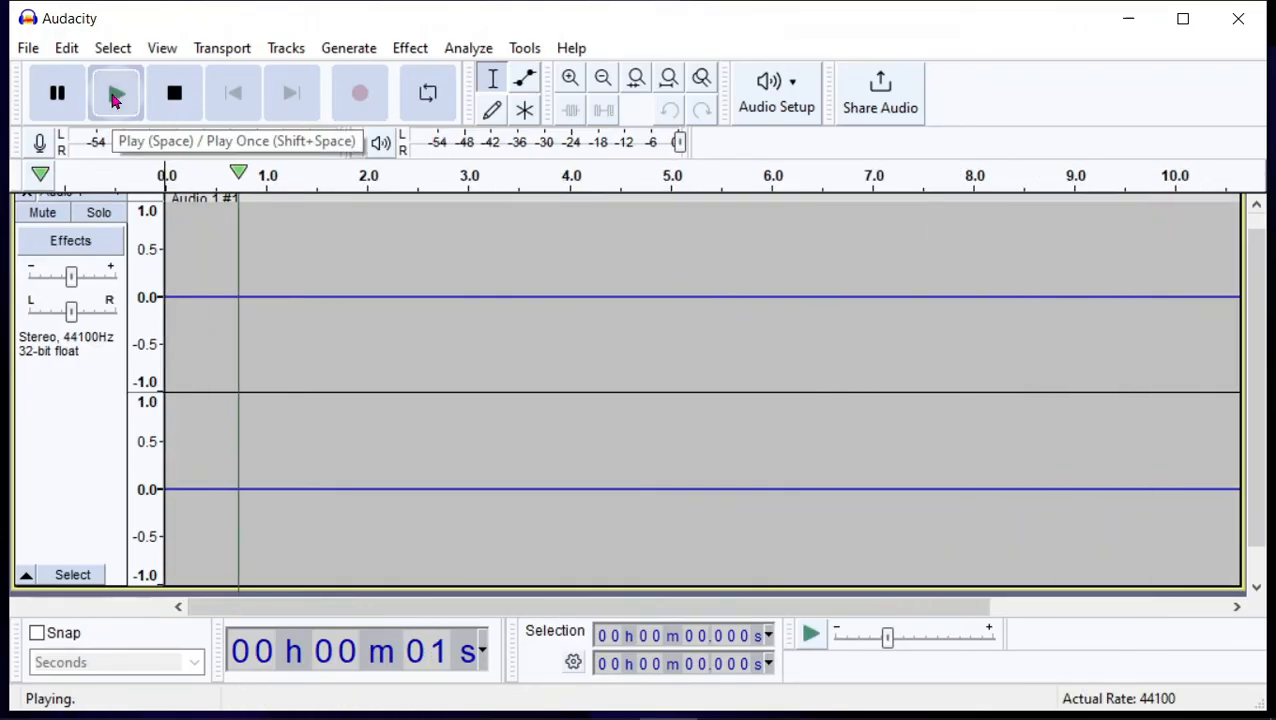